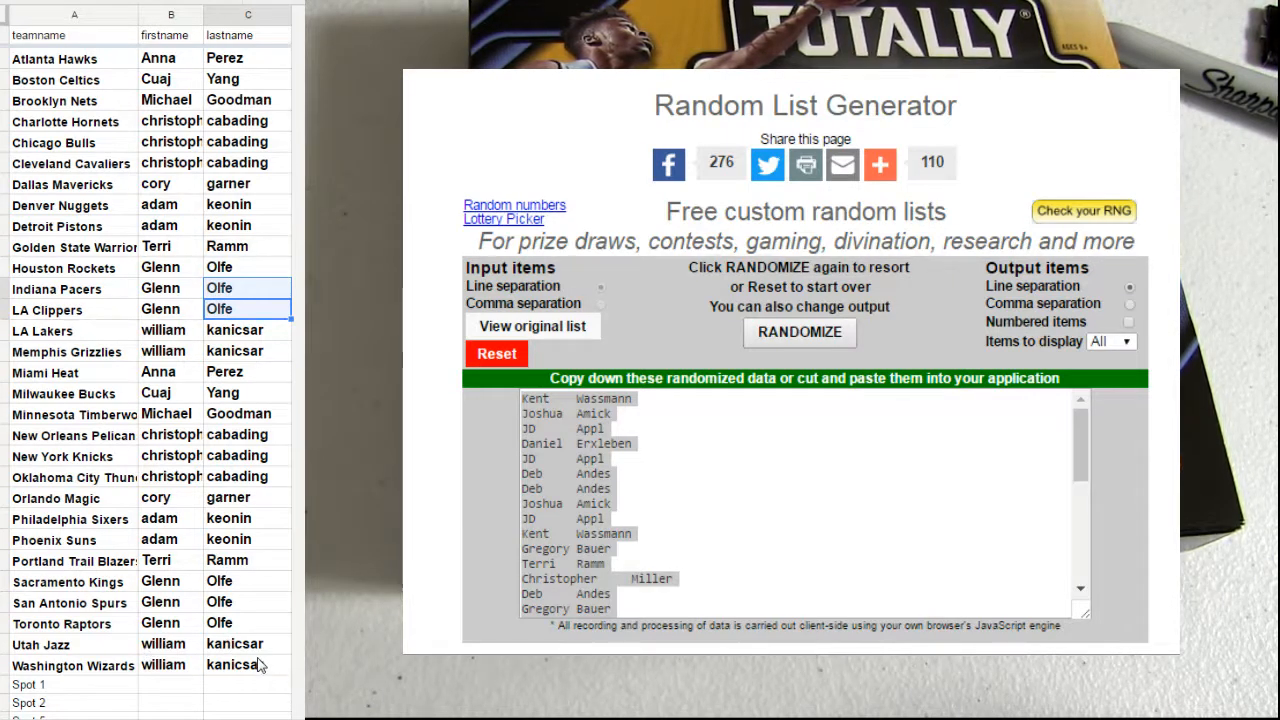
Copy the first and last names for every team down to Washington Wizards.
{"action": "left_click", "coordinate": [248, 664]}
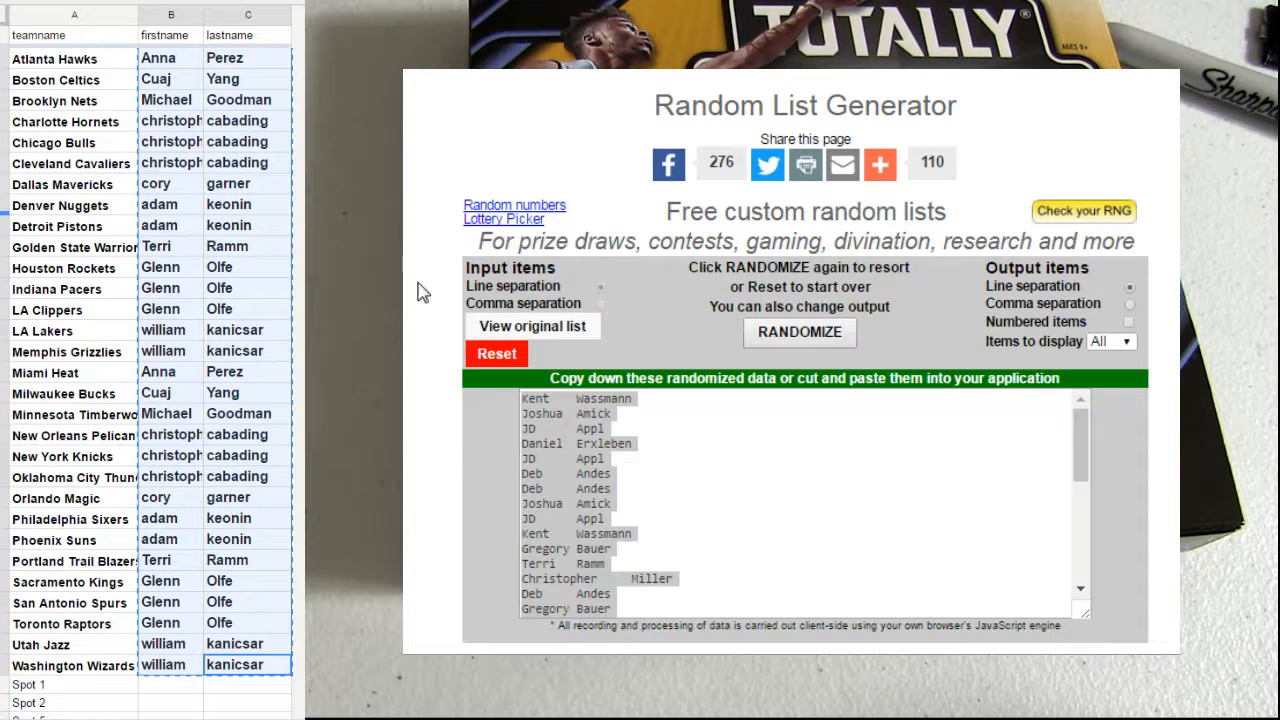
Reset the generator, randomize the pasted names, and select the shuffled output to paste into the sheet.
{"action": "left_click", "coordinate": [496, 352]}
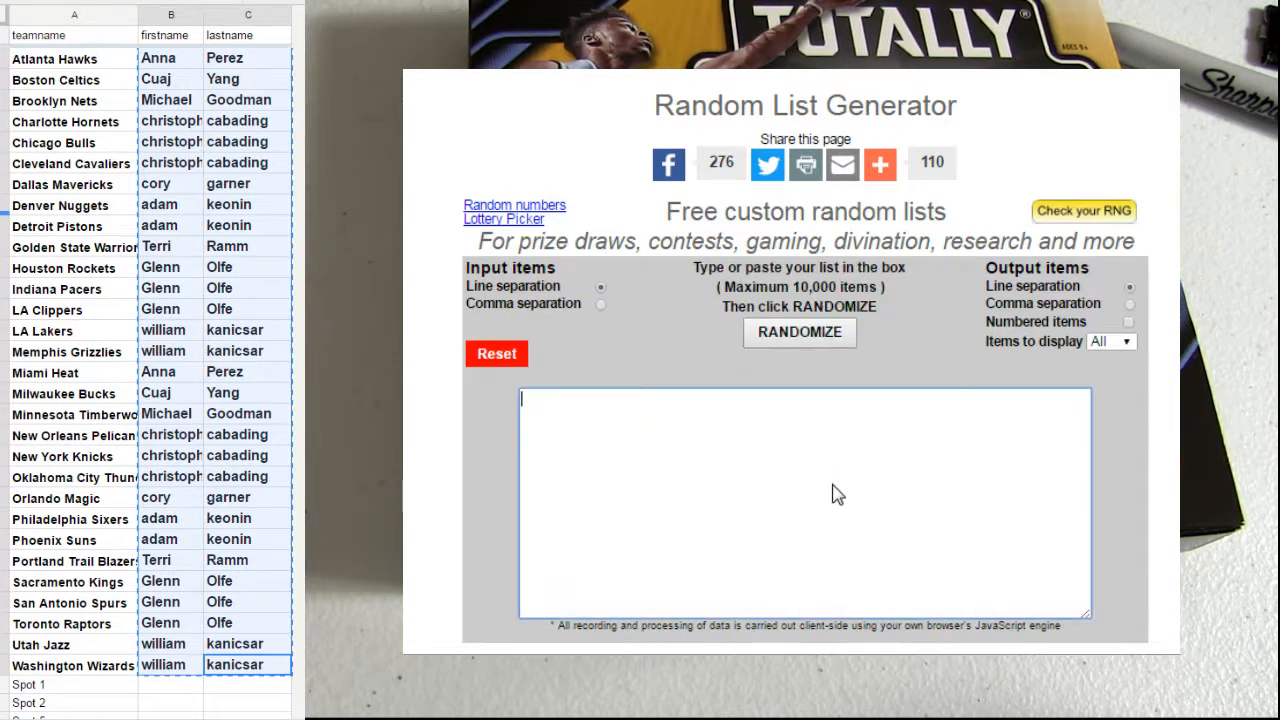
{"action": "left_click", "coordinate": [800, 332]}
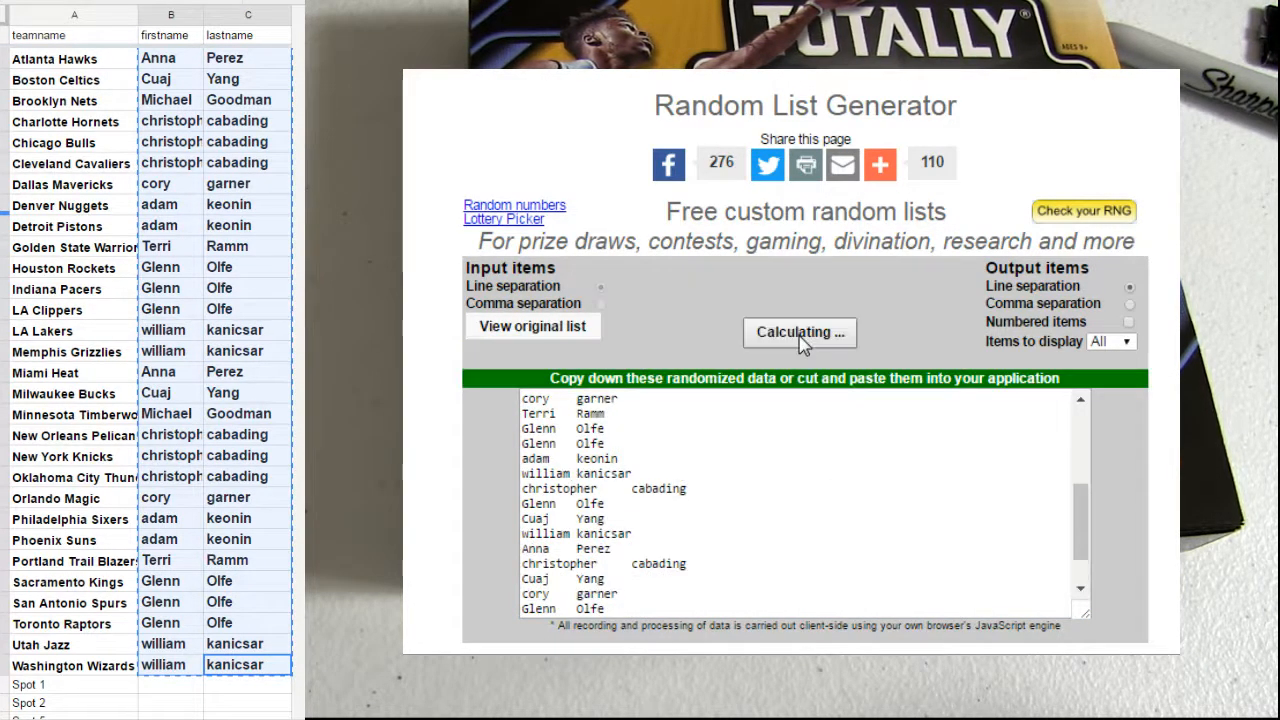
{"action": "left_click", "coordinate": [800, 332]}
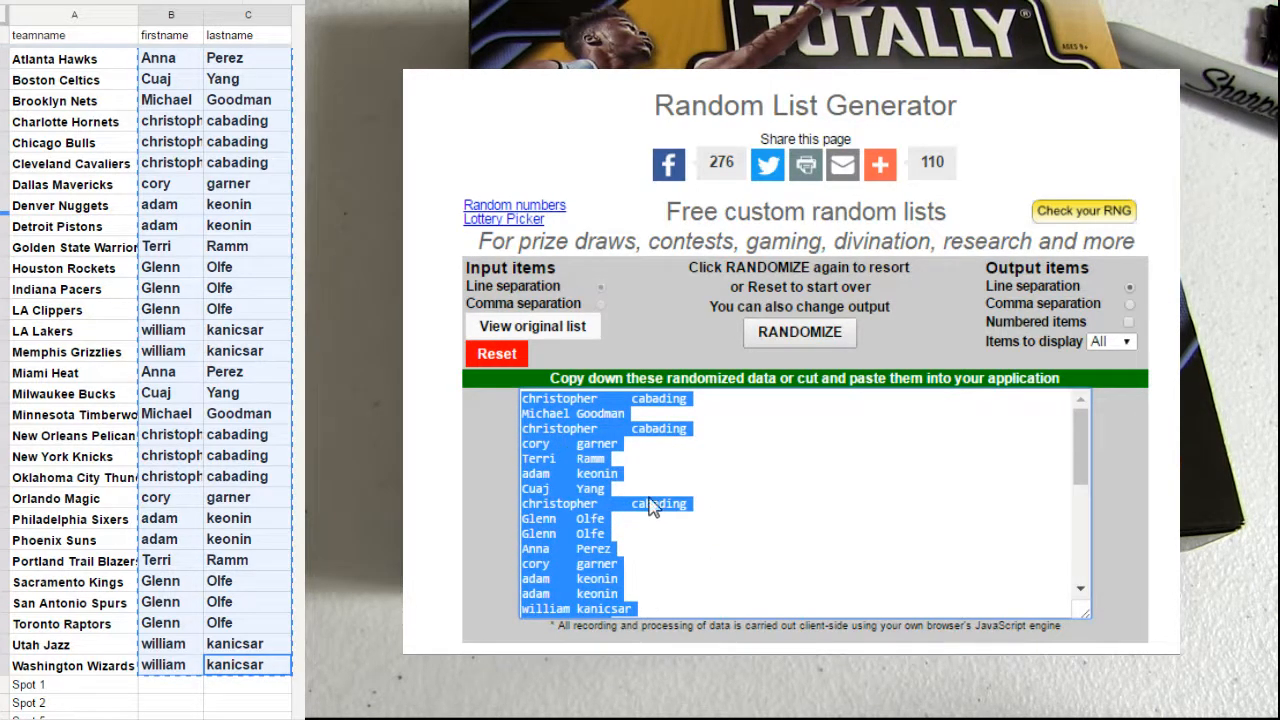
{"action": "right_click", "coordinate": [160, 56]}
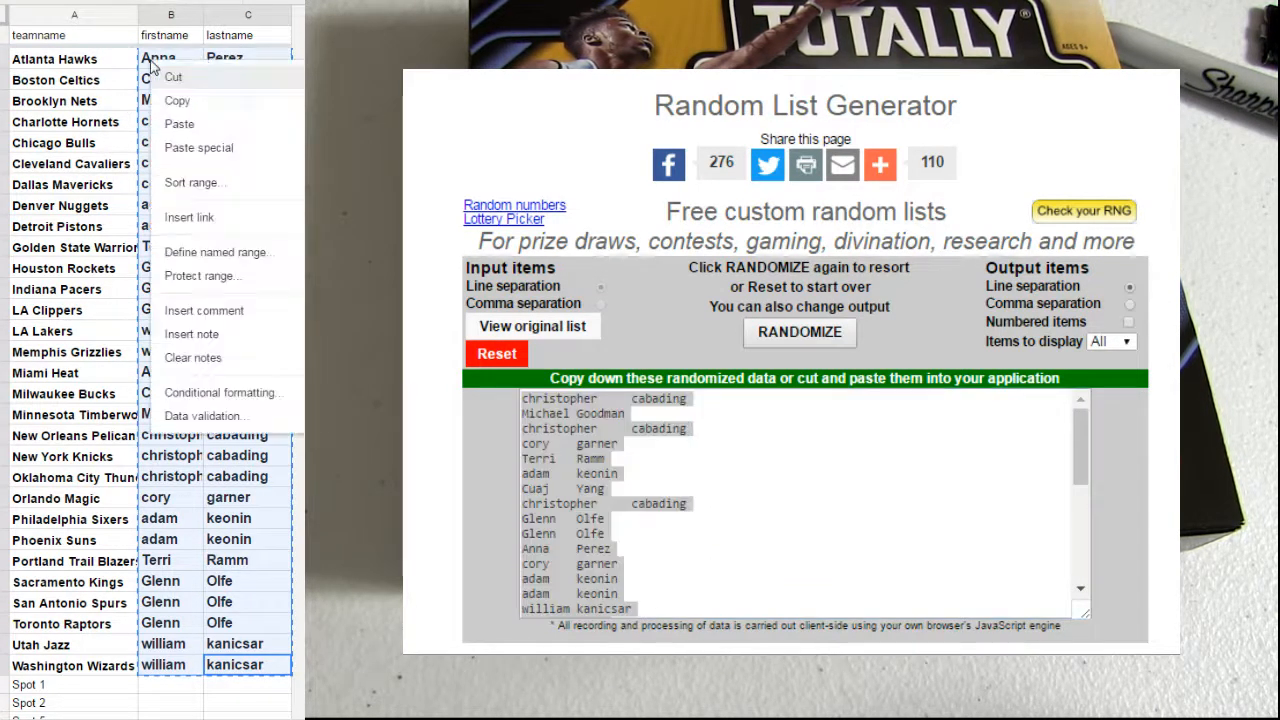